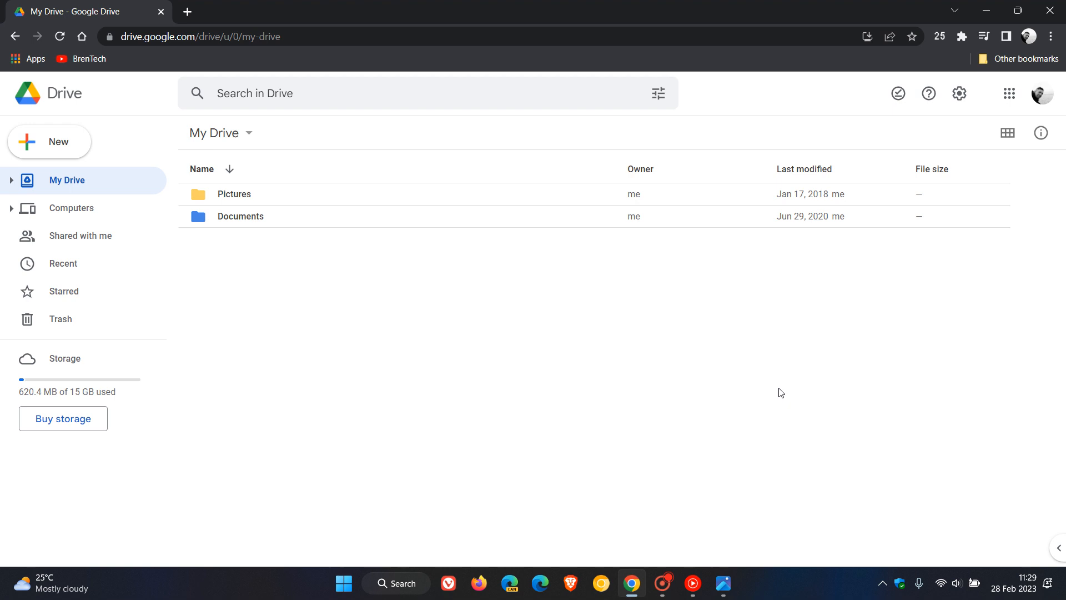
mouse_move(625, 365)
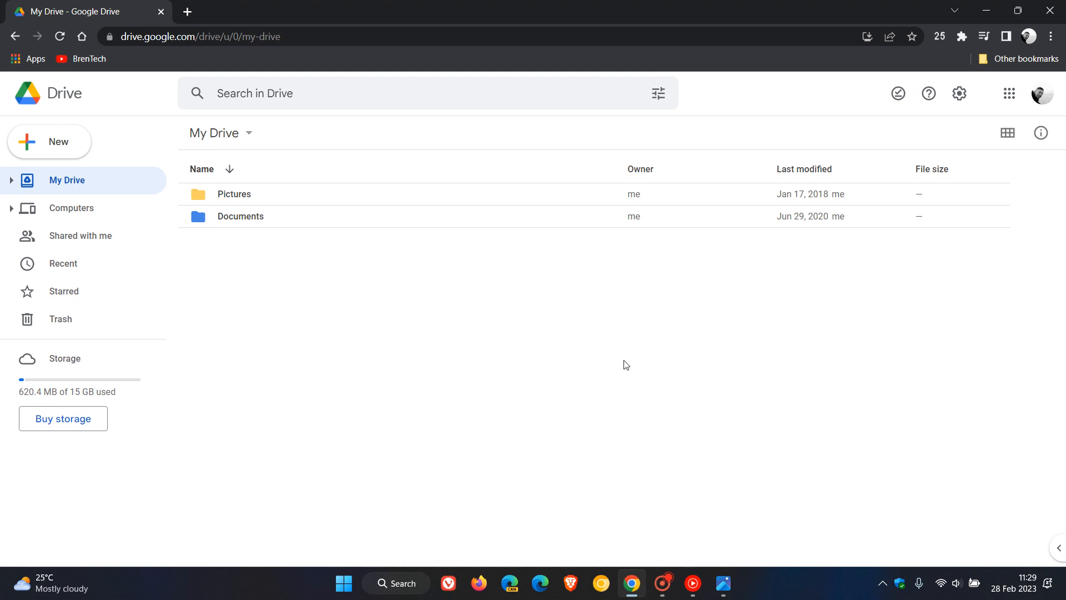
mouse_move(639, 368)
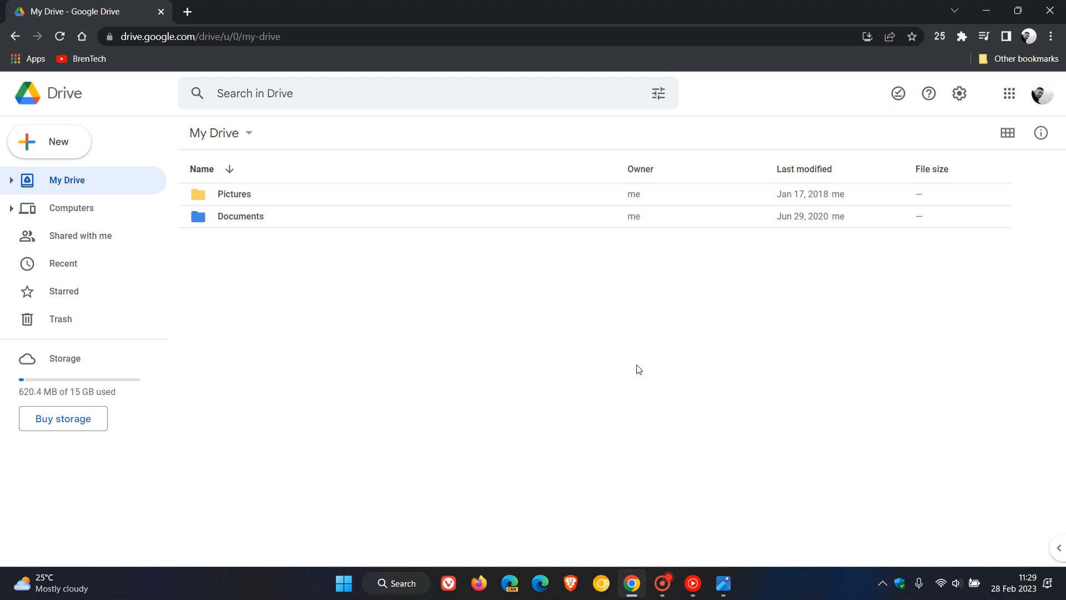
mouse_move(629, 353)
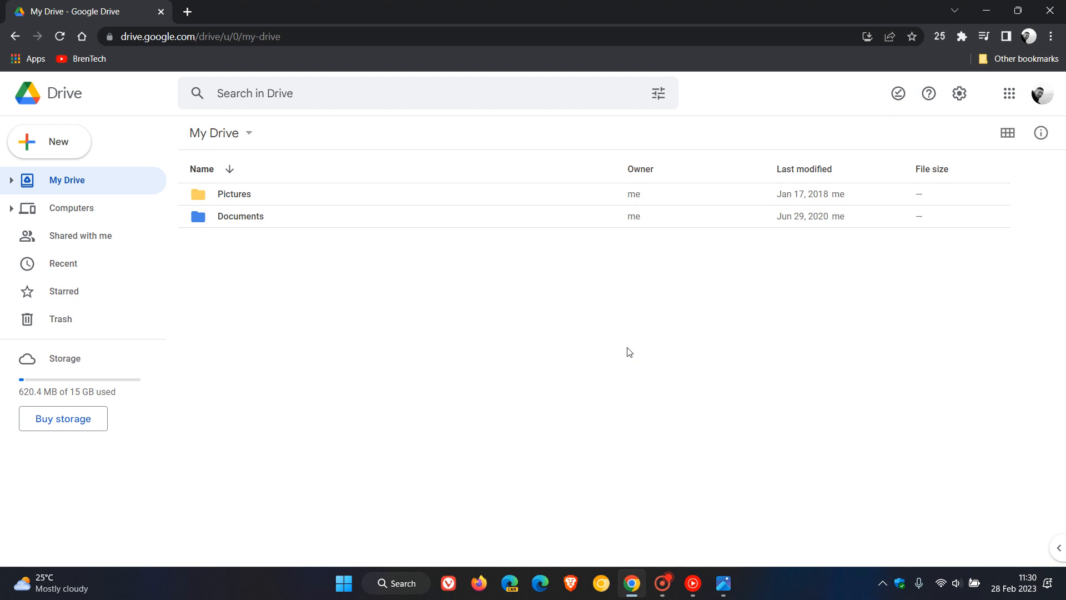
mouse_move(687, 387)
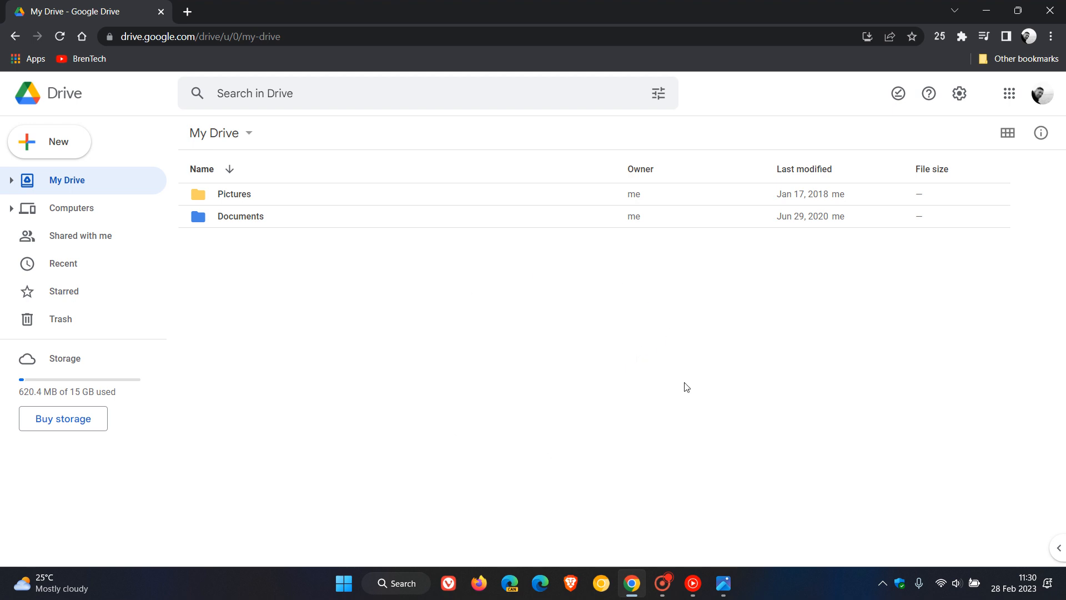
mouse_move(620, 365)
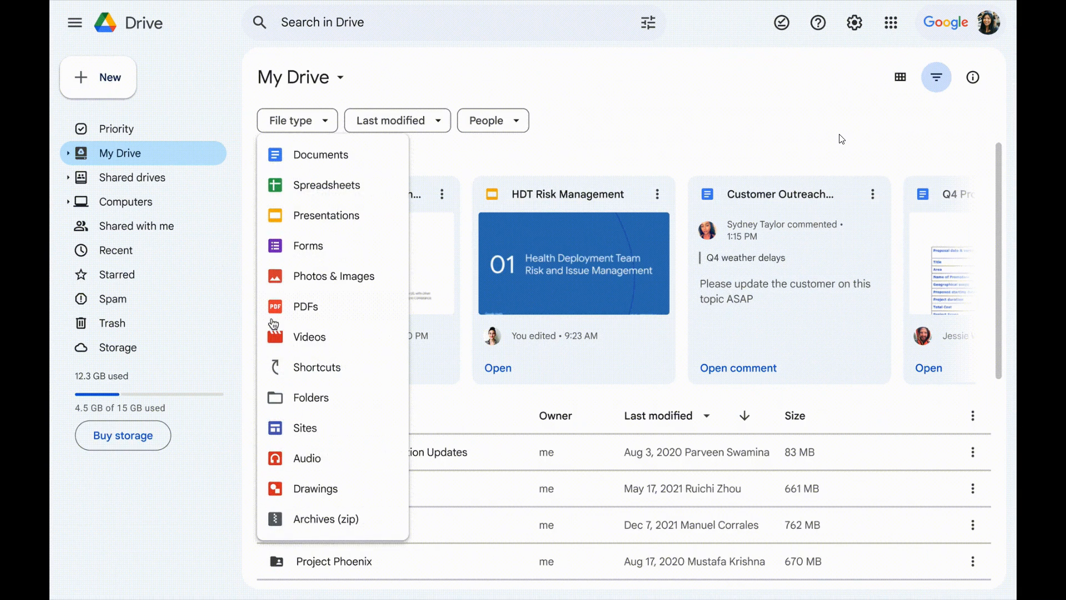
Filter My Drive in the Material You preview to show only PDF files via the File type filter.
click(306, 306)
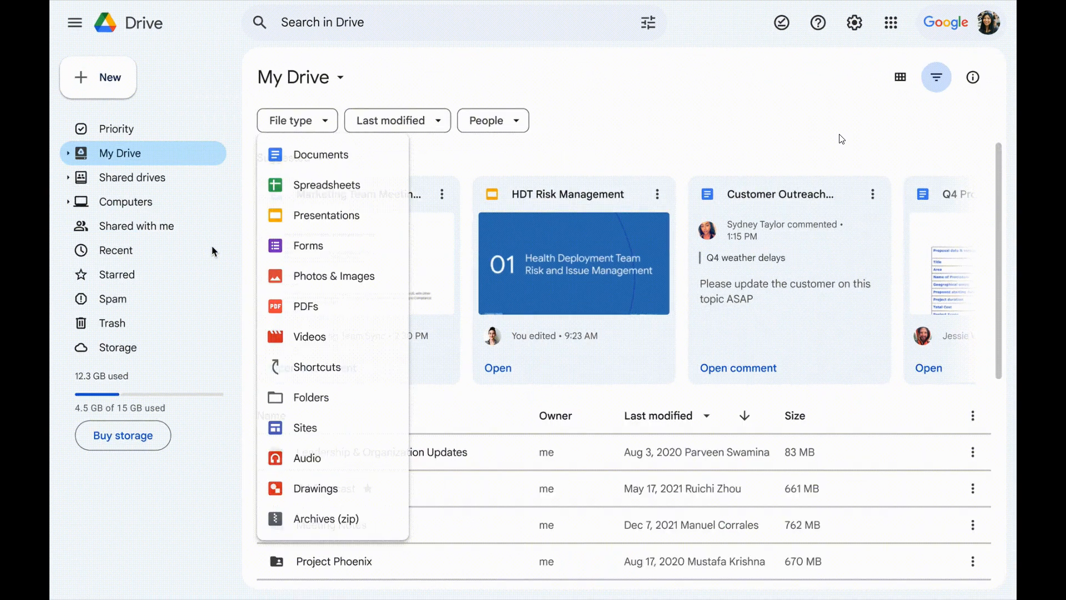
click(306, 306)
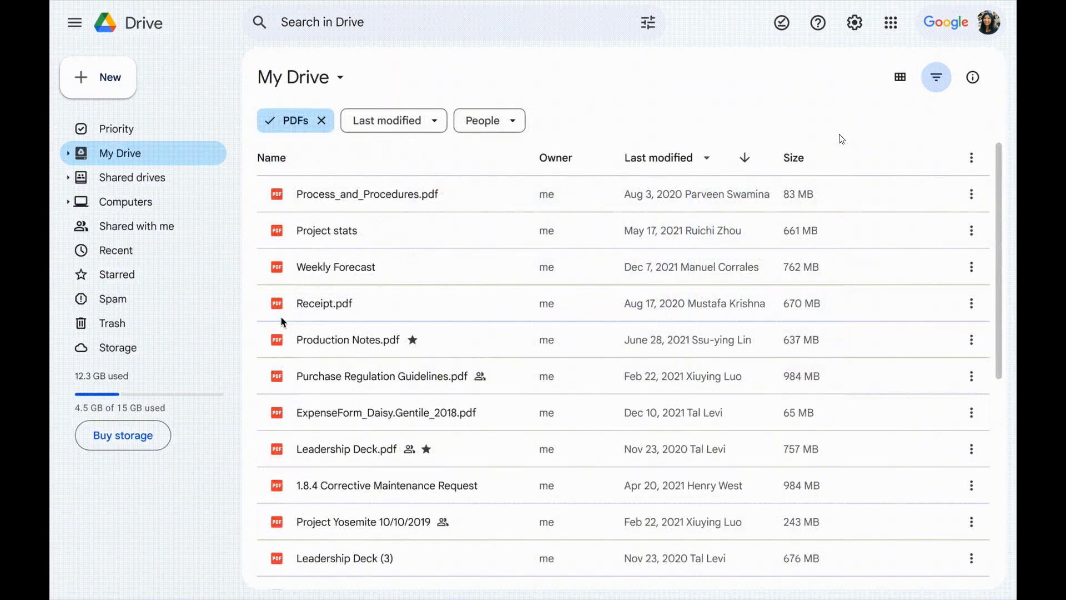
click(322, 120)
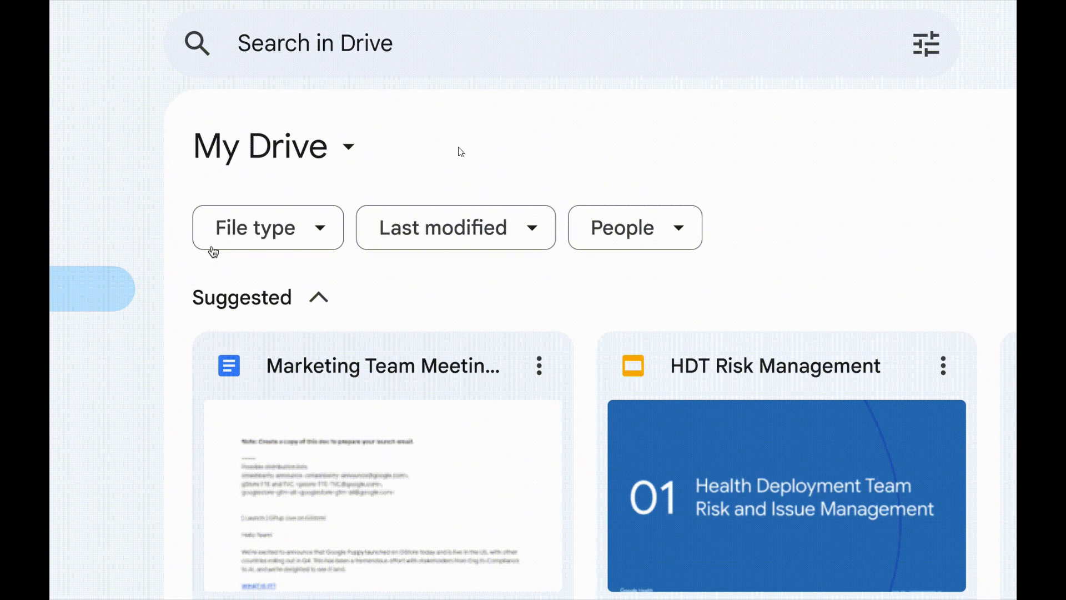
click(268, 226)
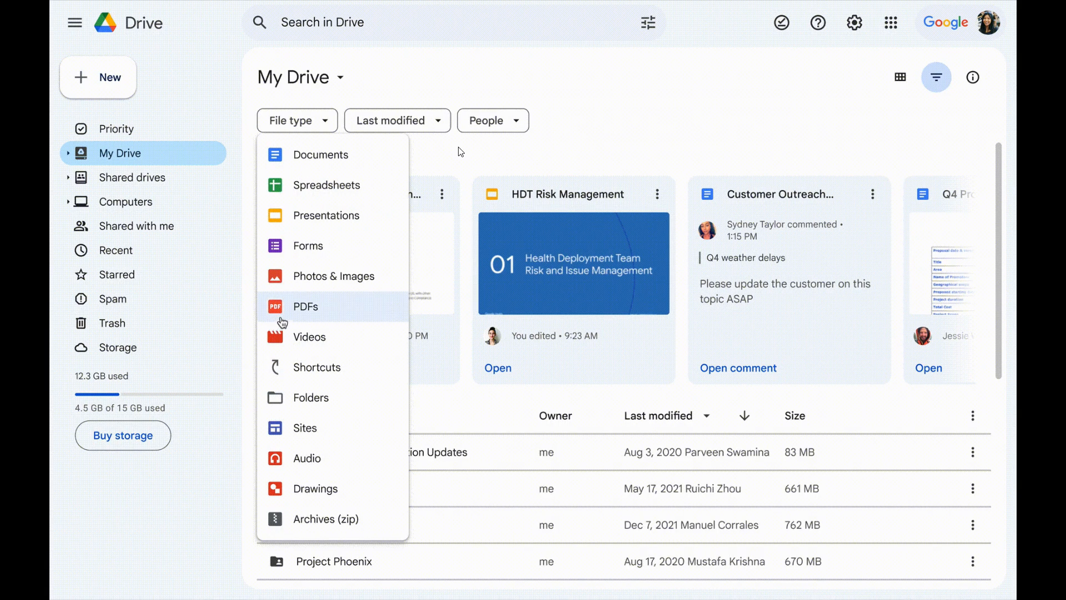
click(304, 307)
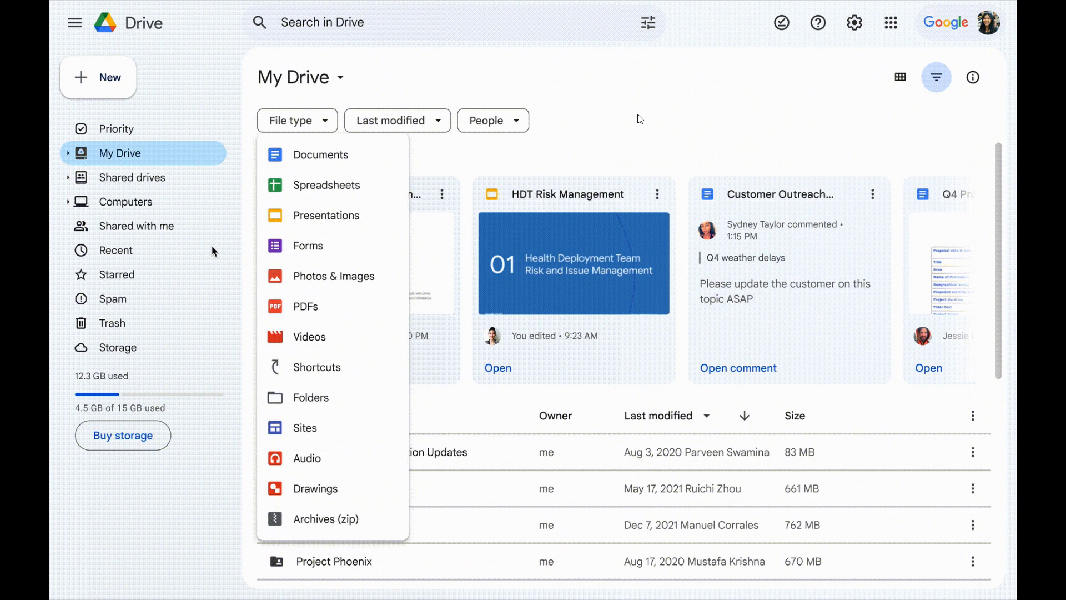
click(305, 307)
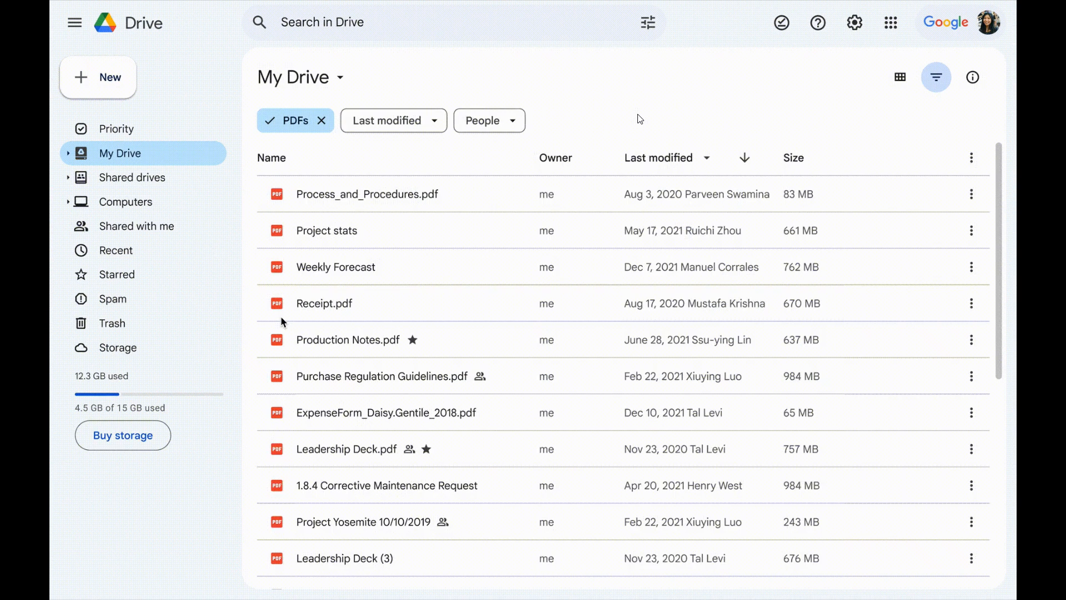
click(323, 120)
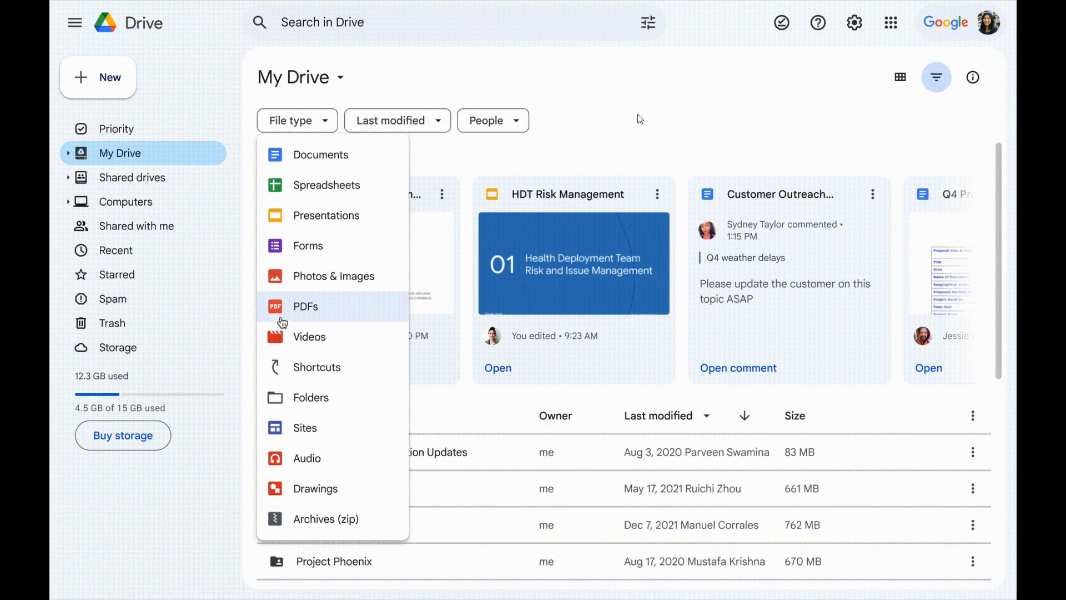
click(305, 306)
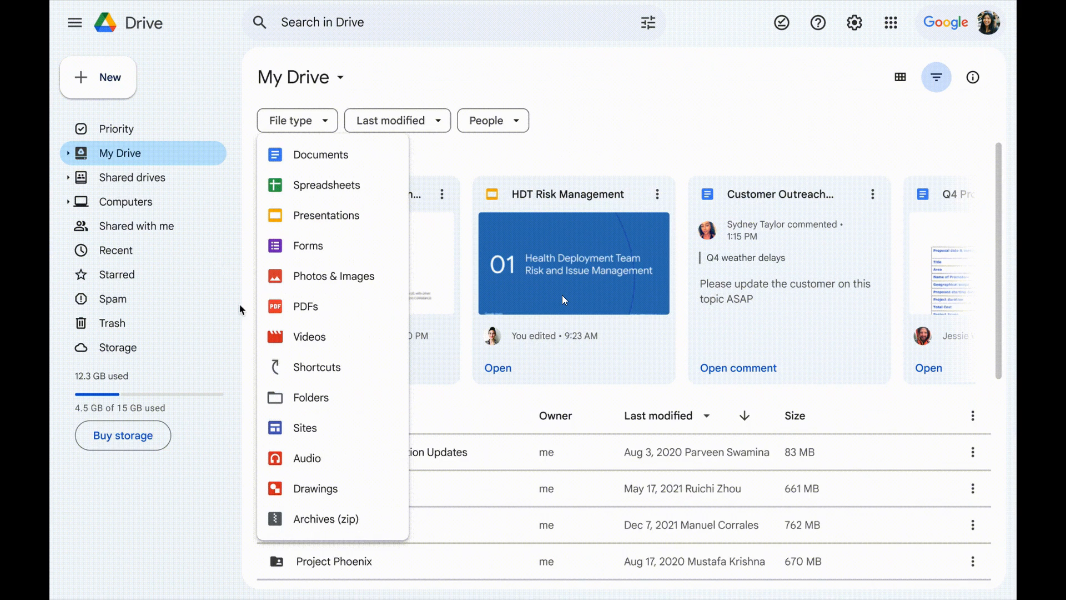
click(305, 307)
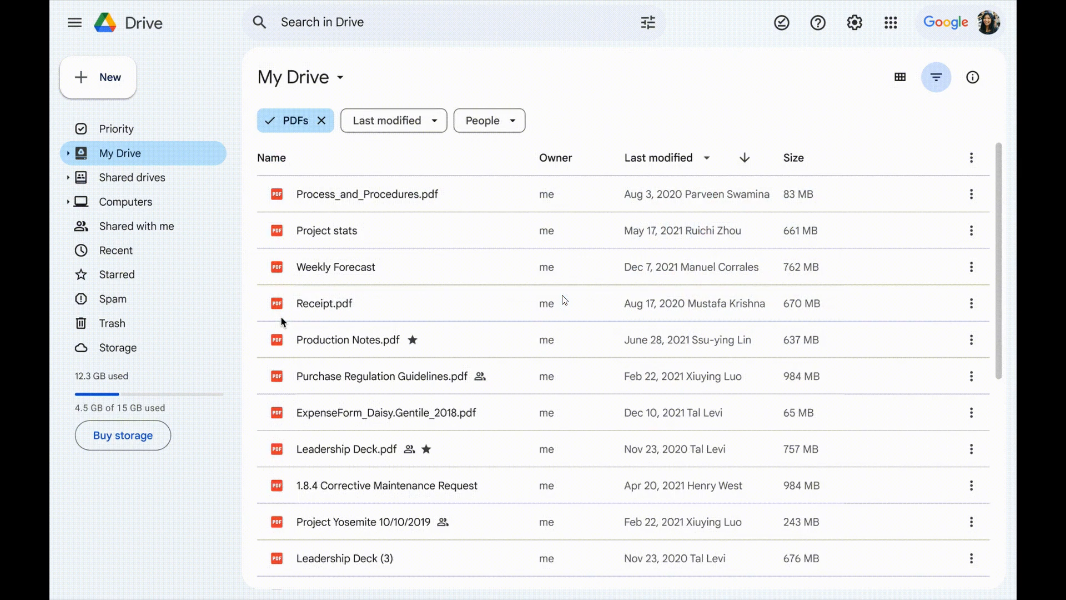
click(321, 120)
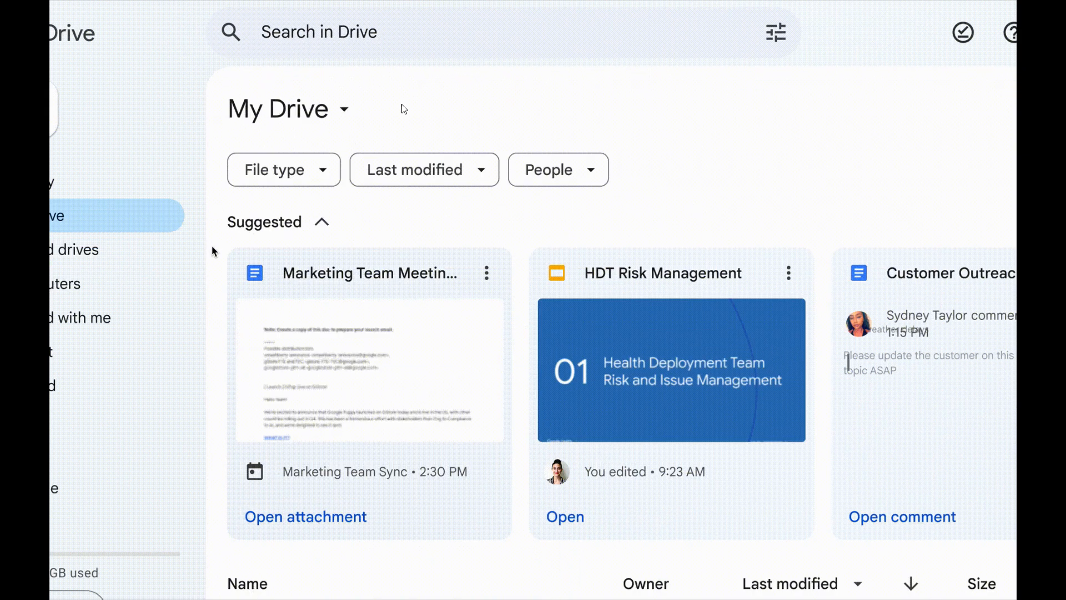
click(285, 169)
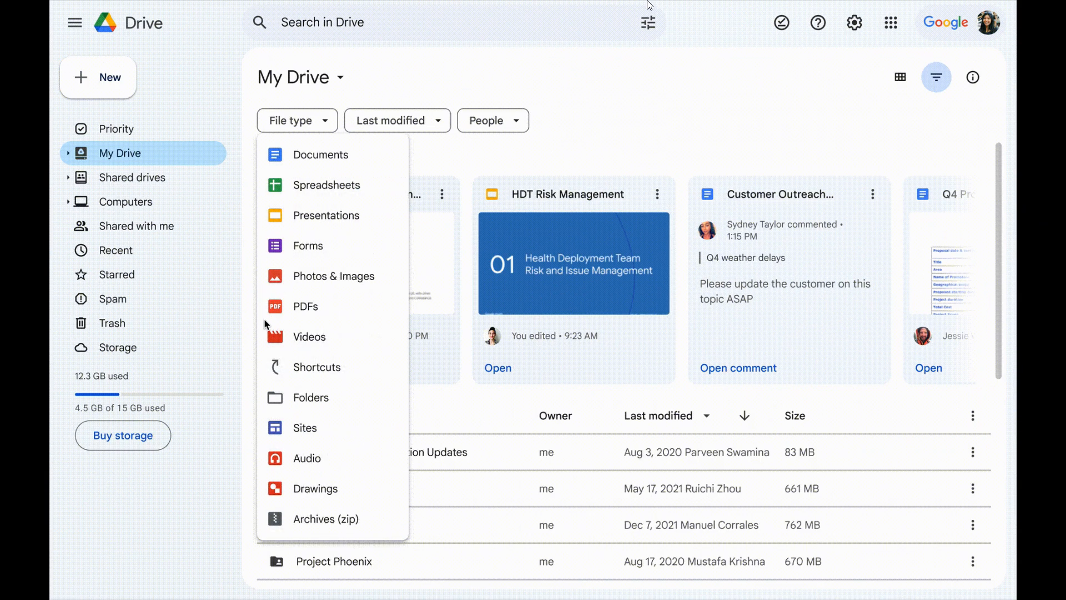
click(305, 307)
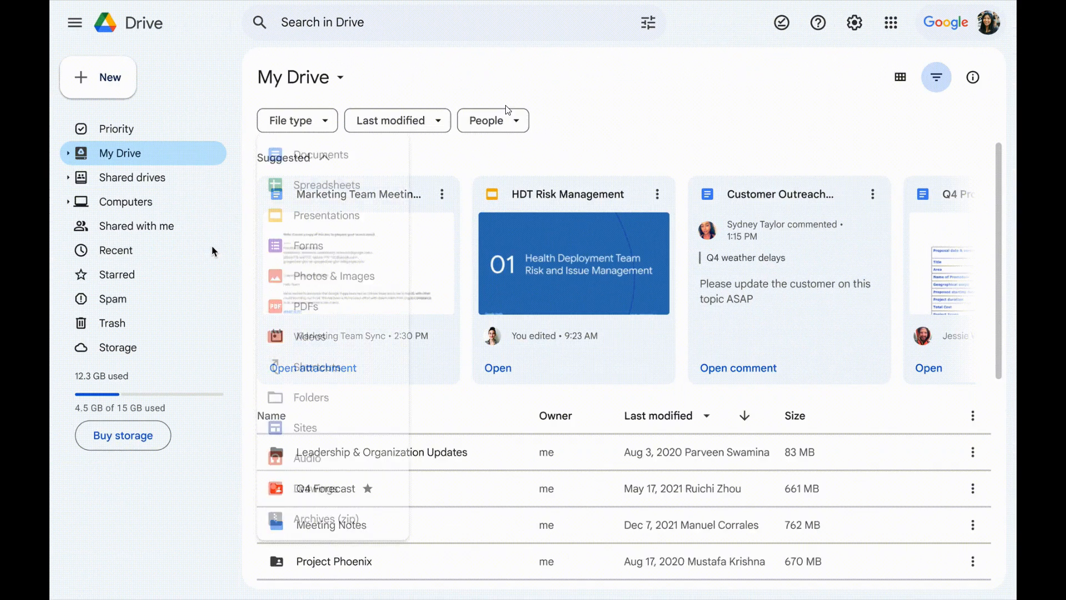
click(304, 306)
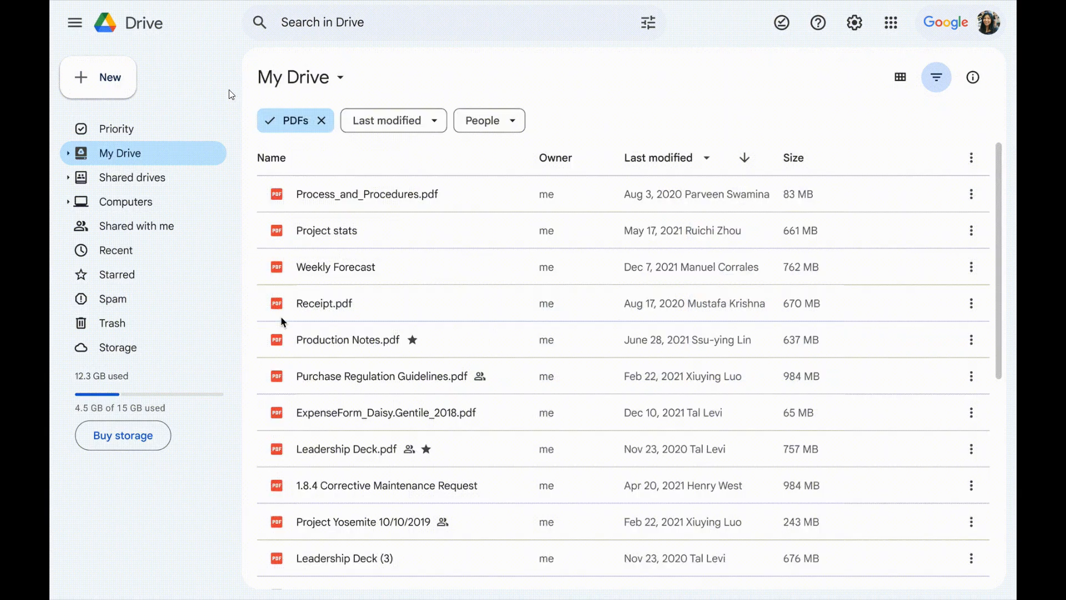
click(321, 120)
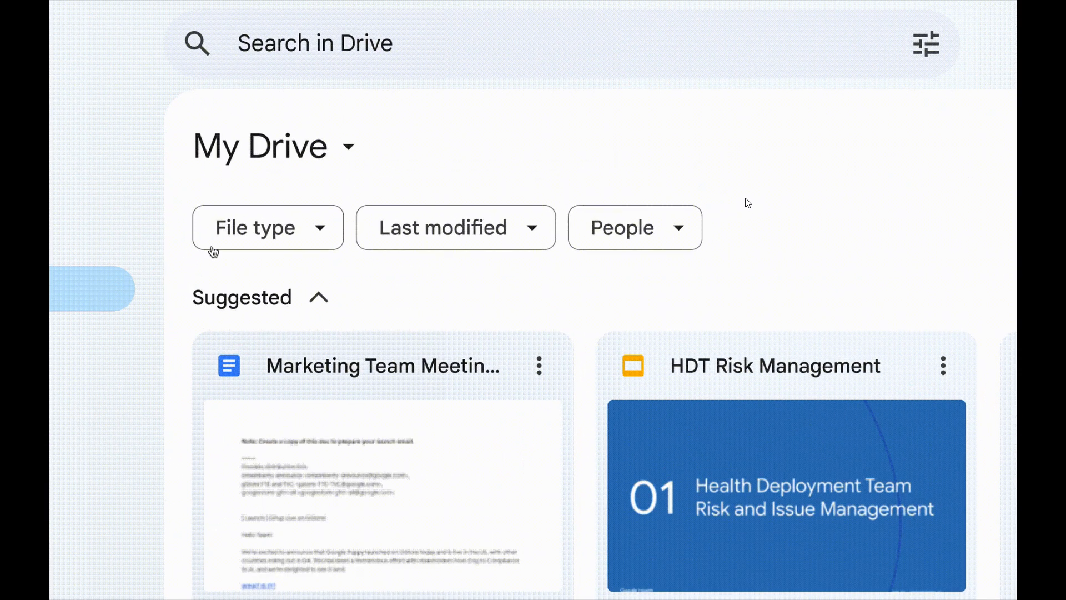
click(267, 227)
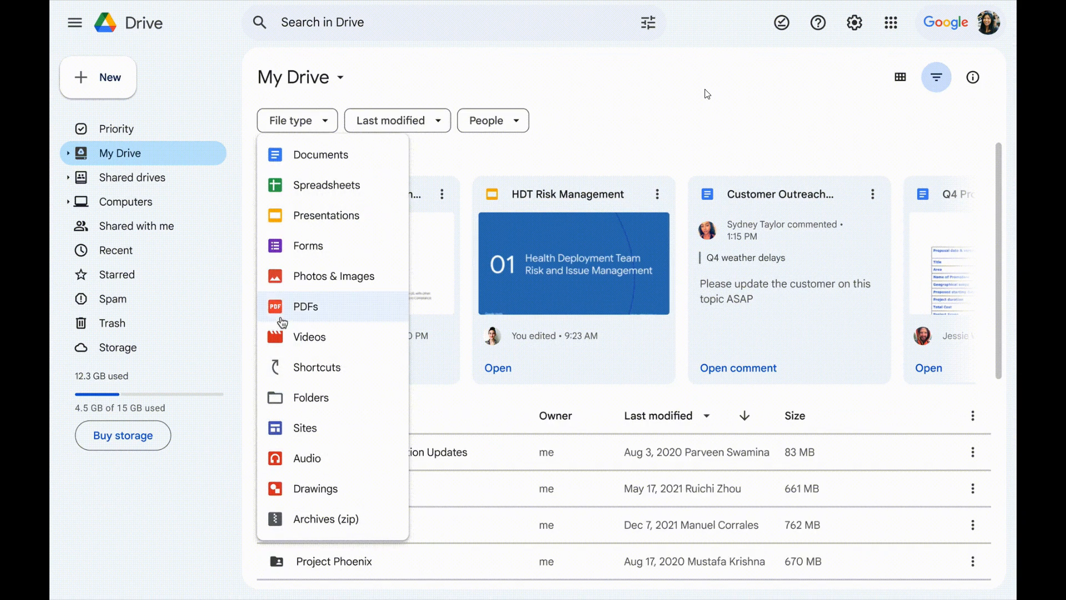
click(306, 307)
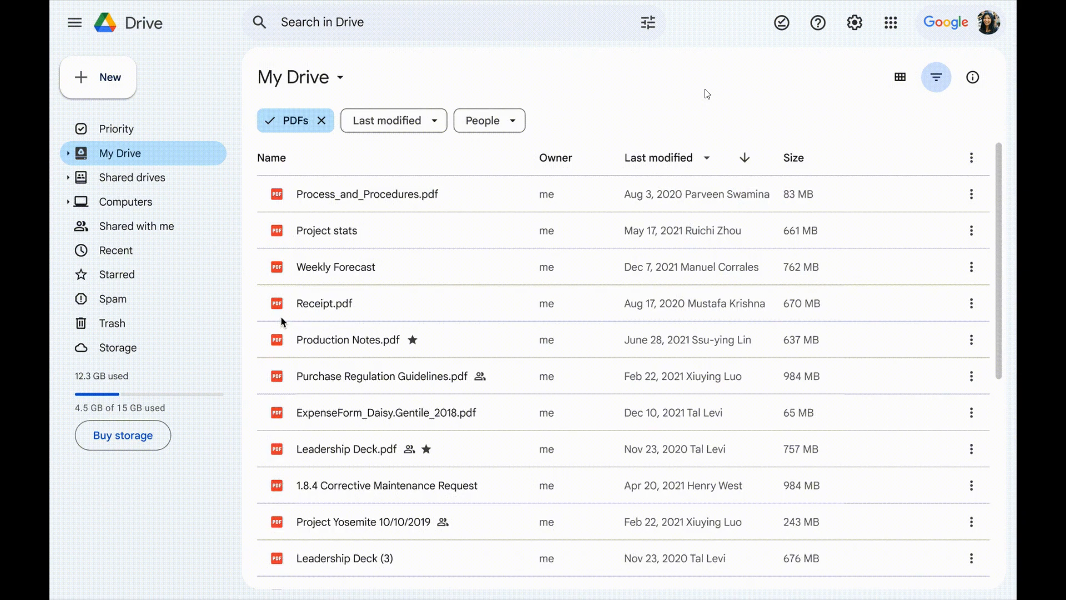
click(323, 22)
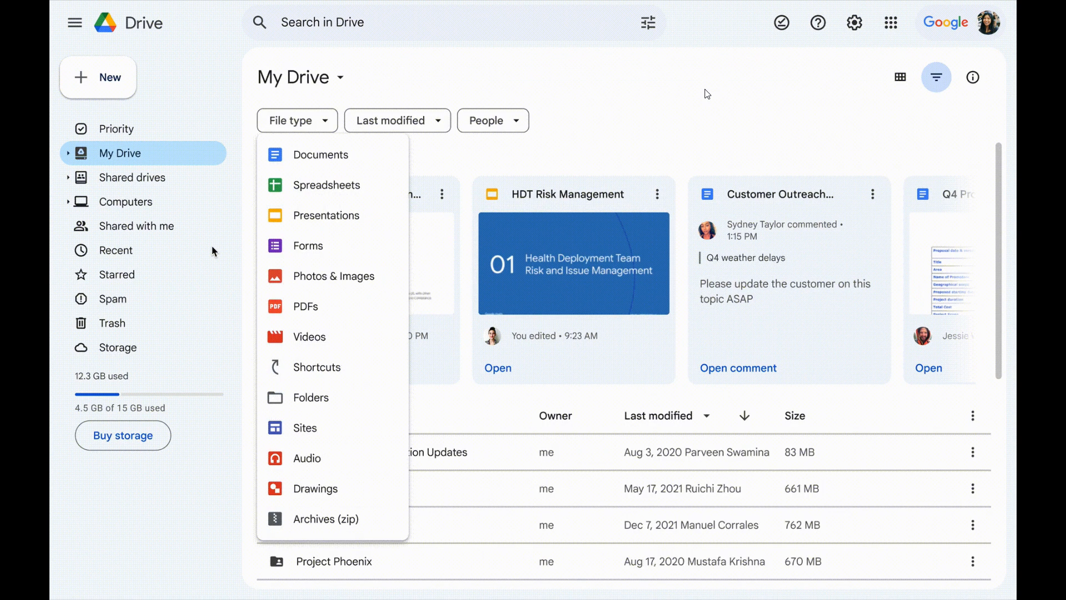
click(304, 307)
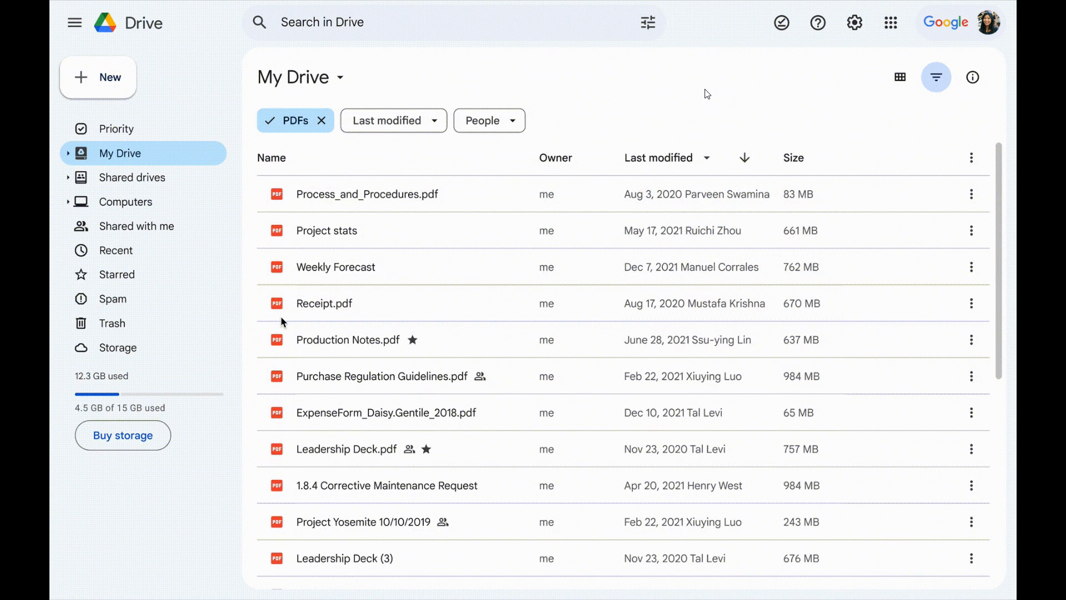
click(322, 120)
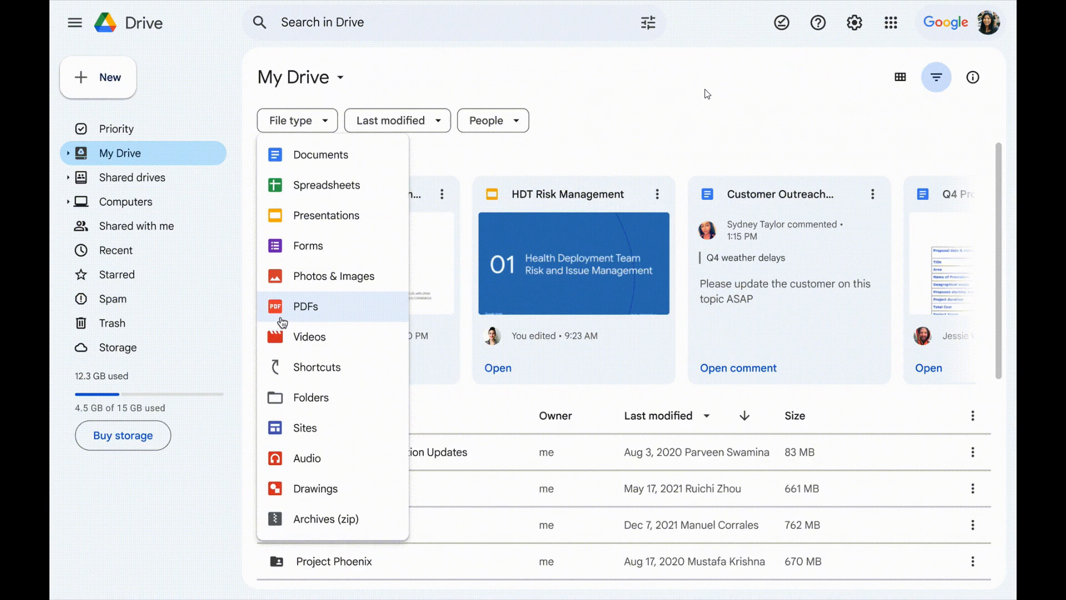
click(304, 306)
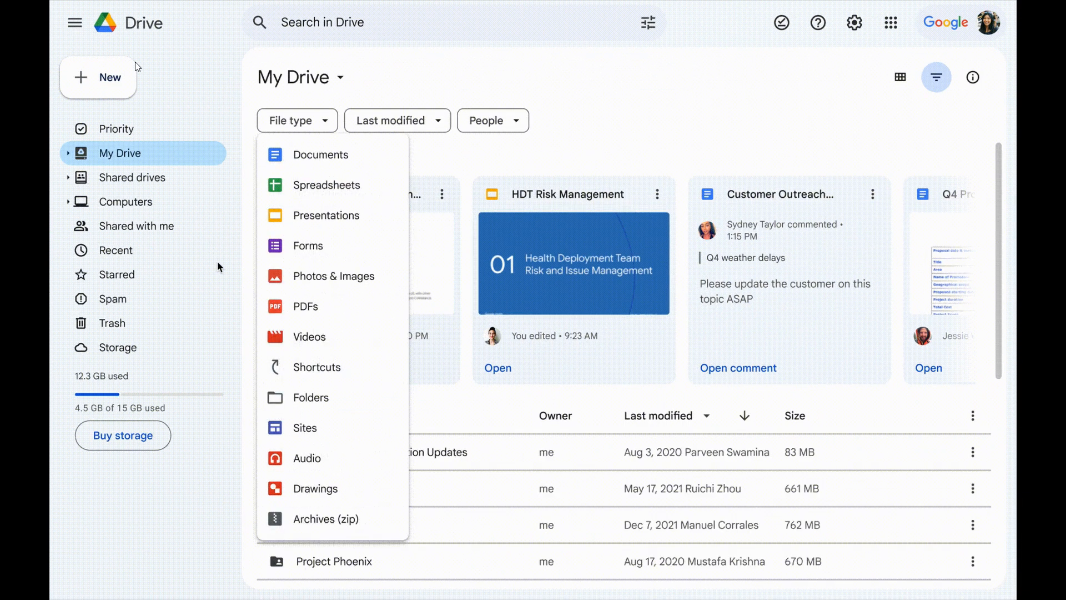
click(305, 306)
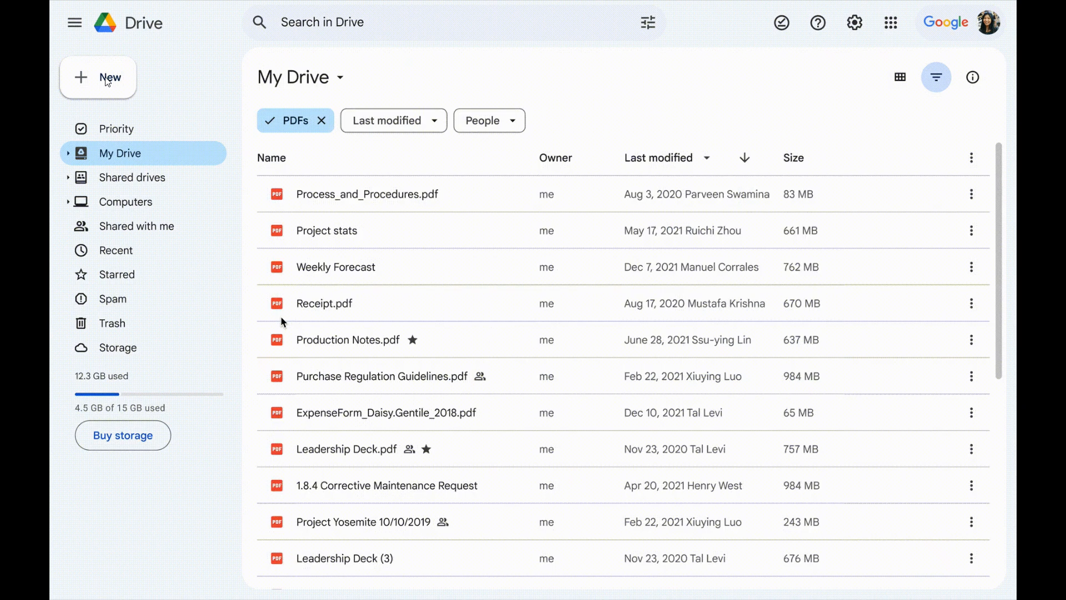
click(321, 120)
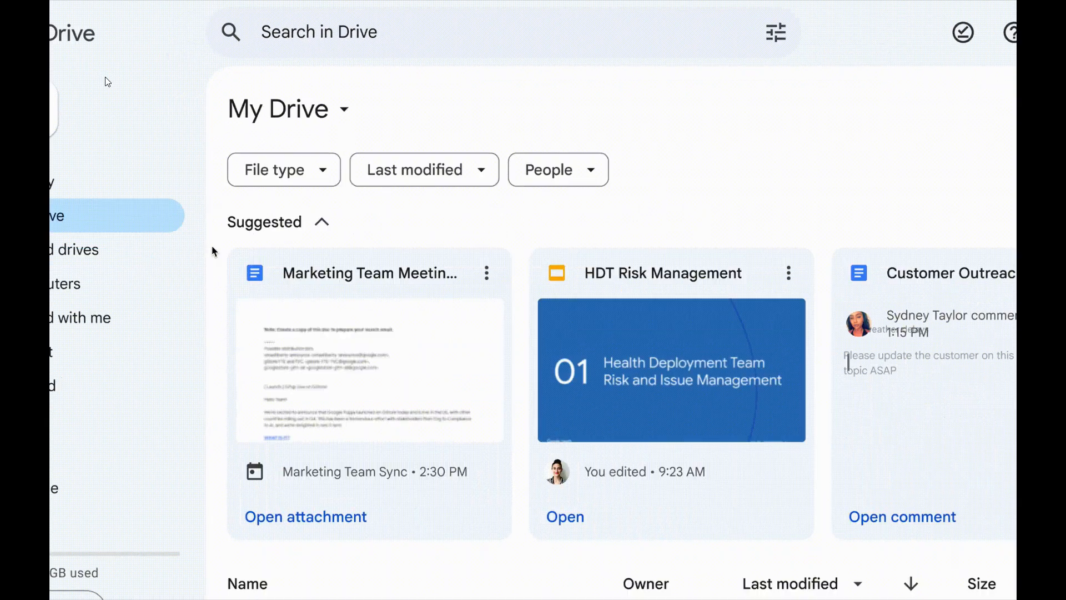
click(283, 169)
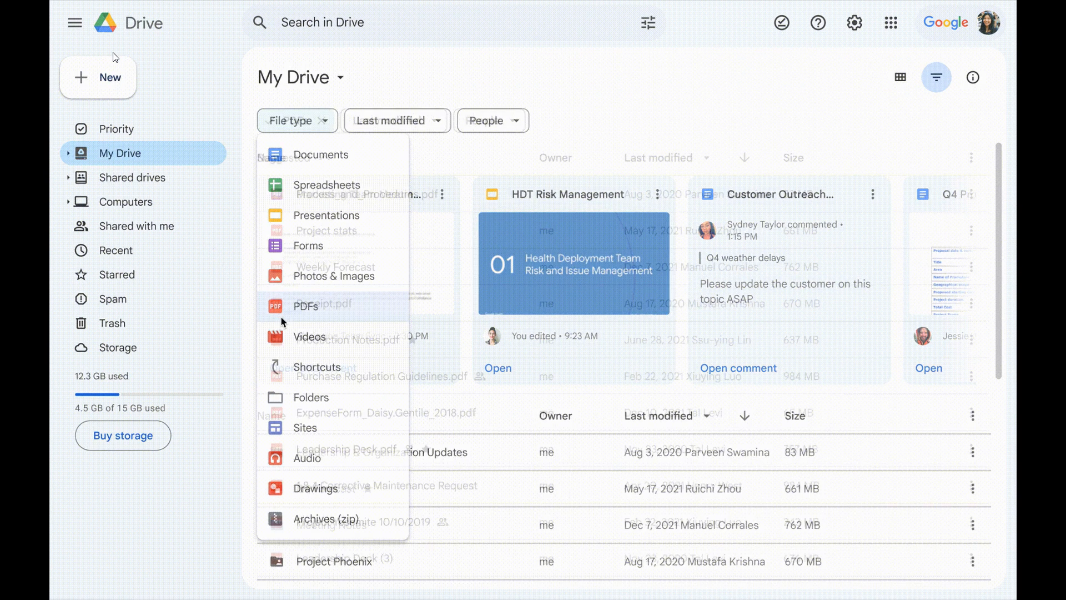
click(422, 92)
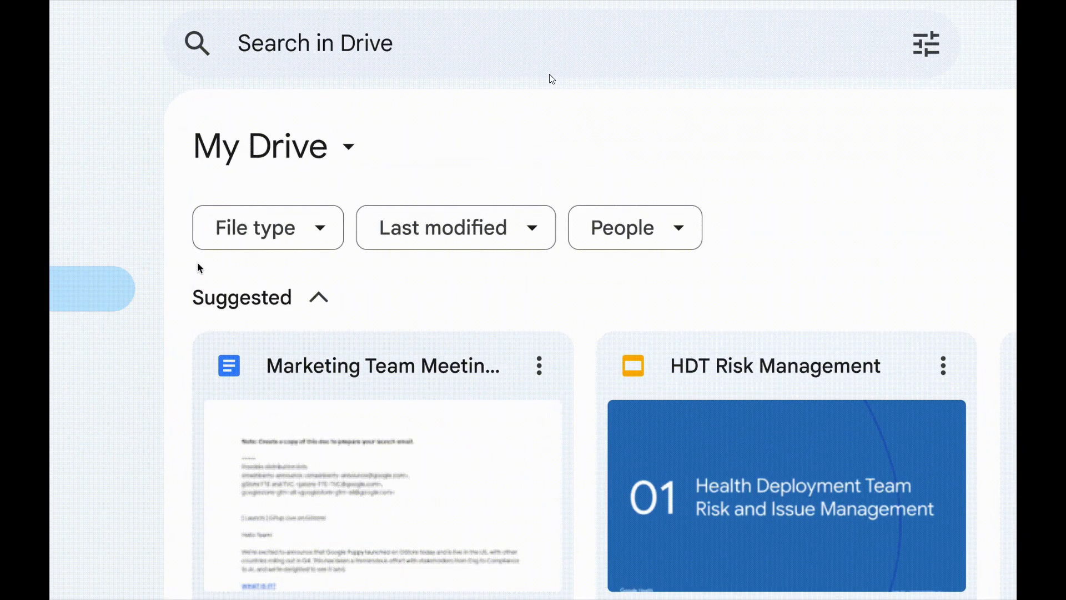
click(268, 228)
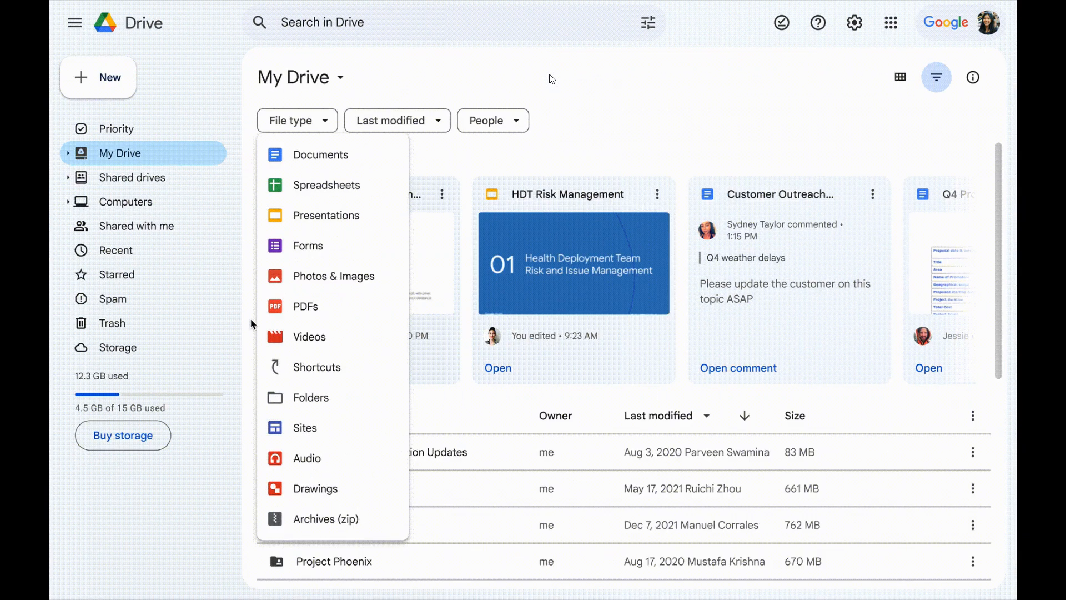
click(304, 306)
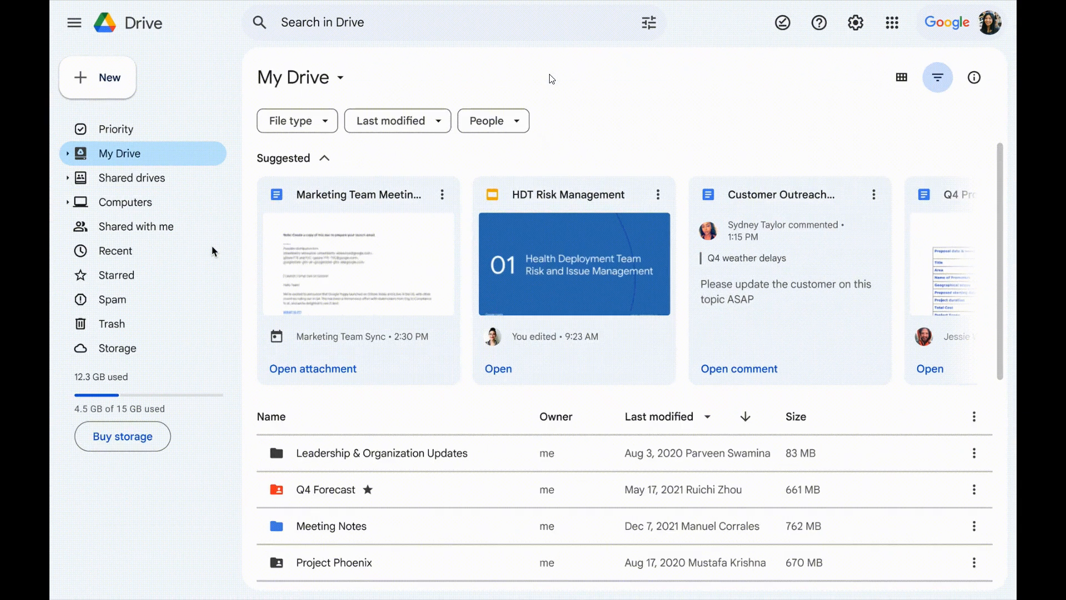
click(292, 120)
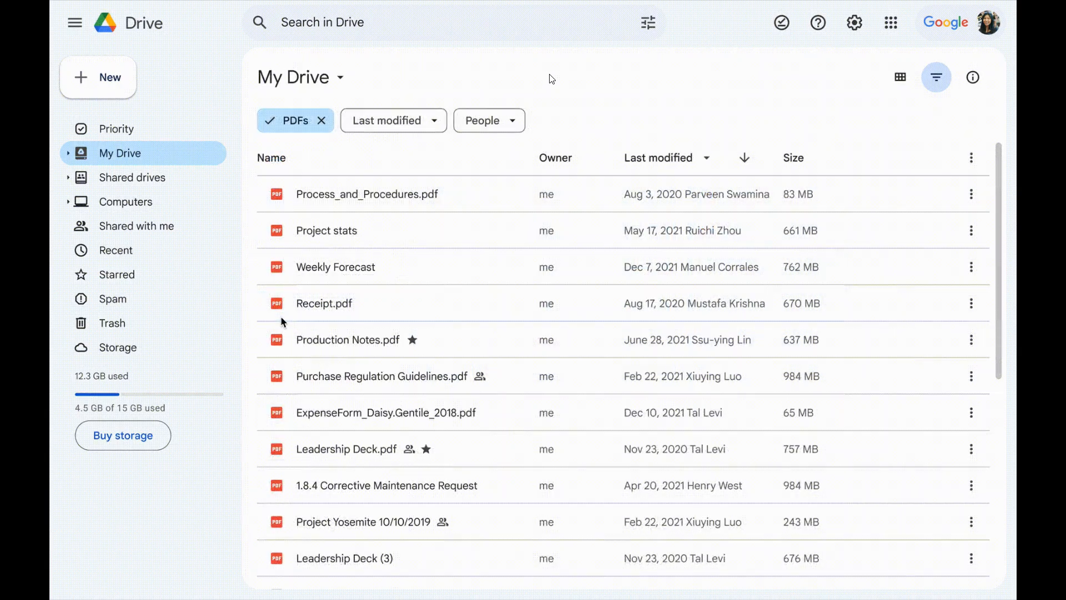
click(321, 120)
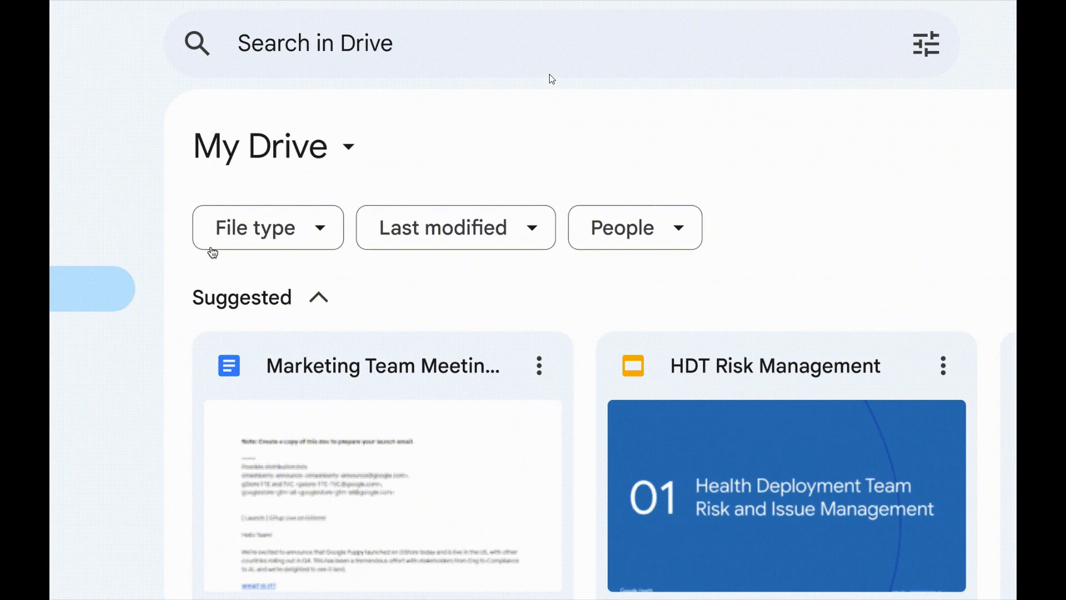
click(267, 227)
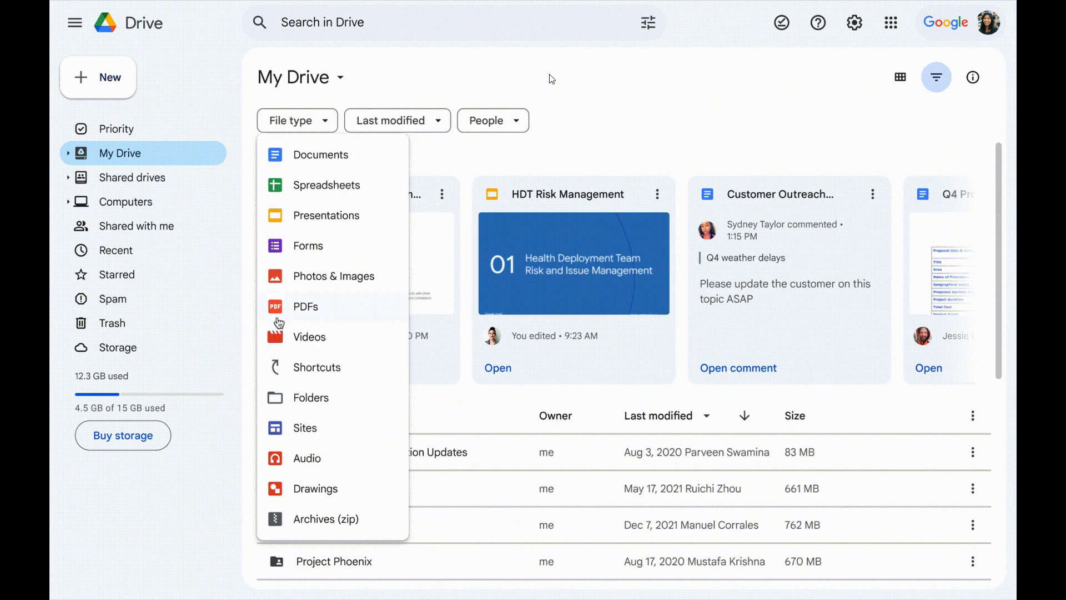
click(305, 307)
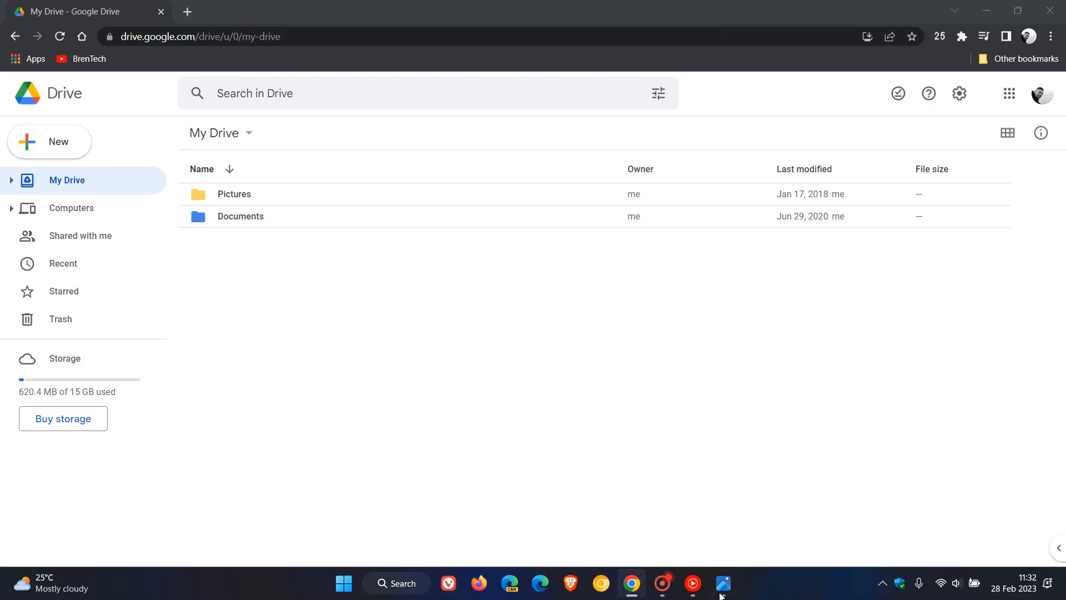
mouse_move(708, 422)
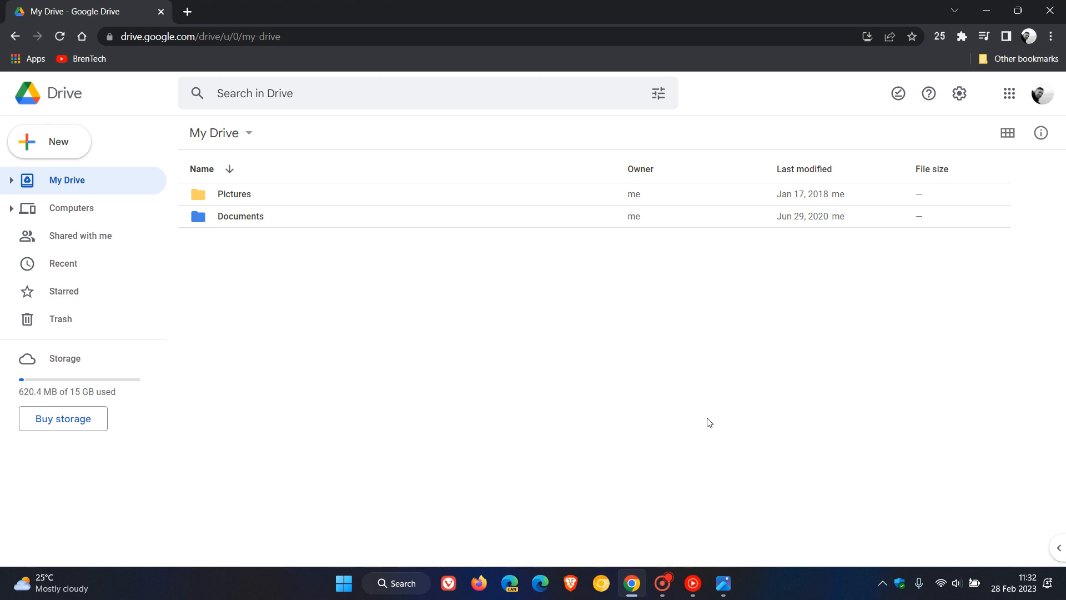
mouse_move(457, 155)
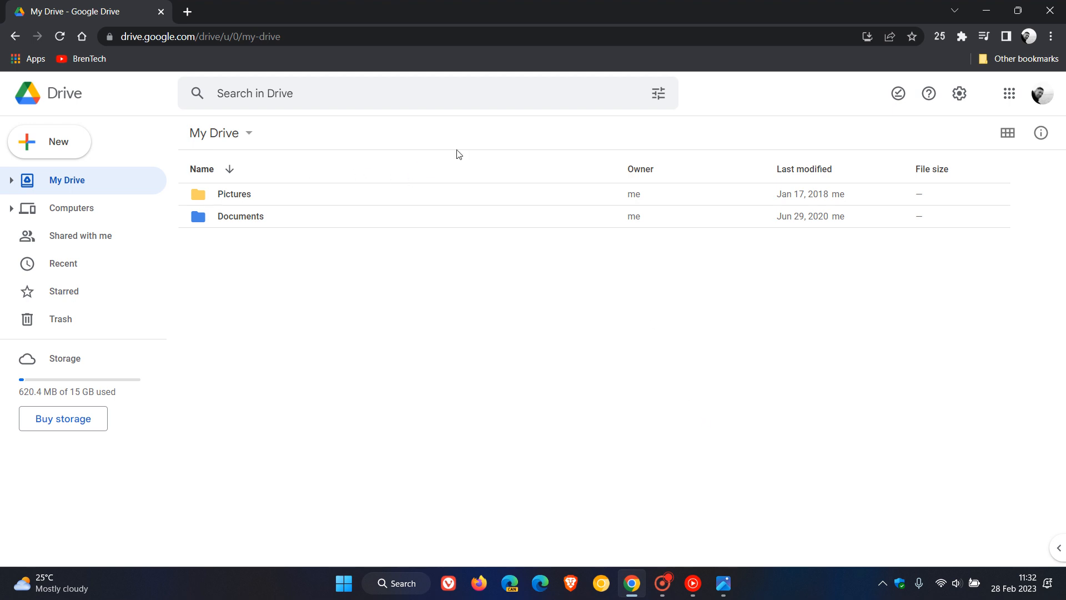
mouse_move(538, 399)
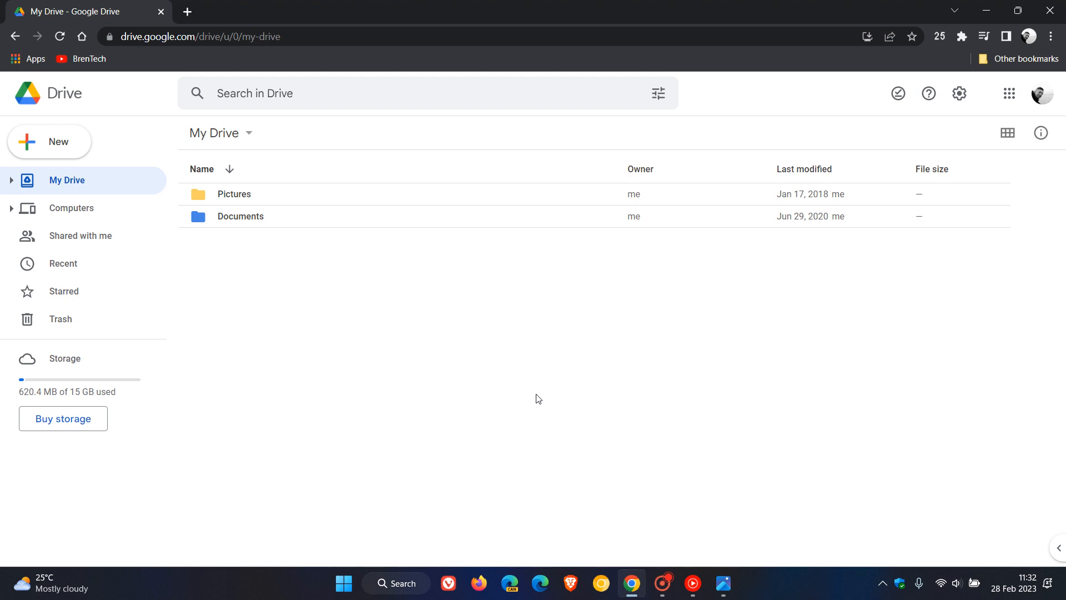
mouse_move(507, 361)
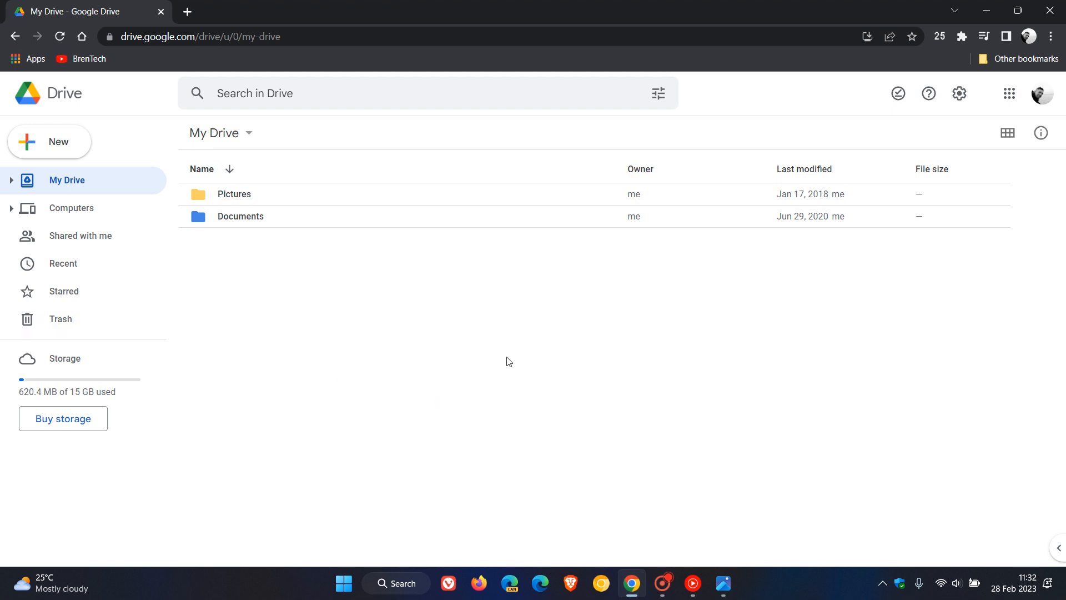
mouse_move(134, 407)
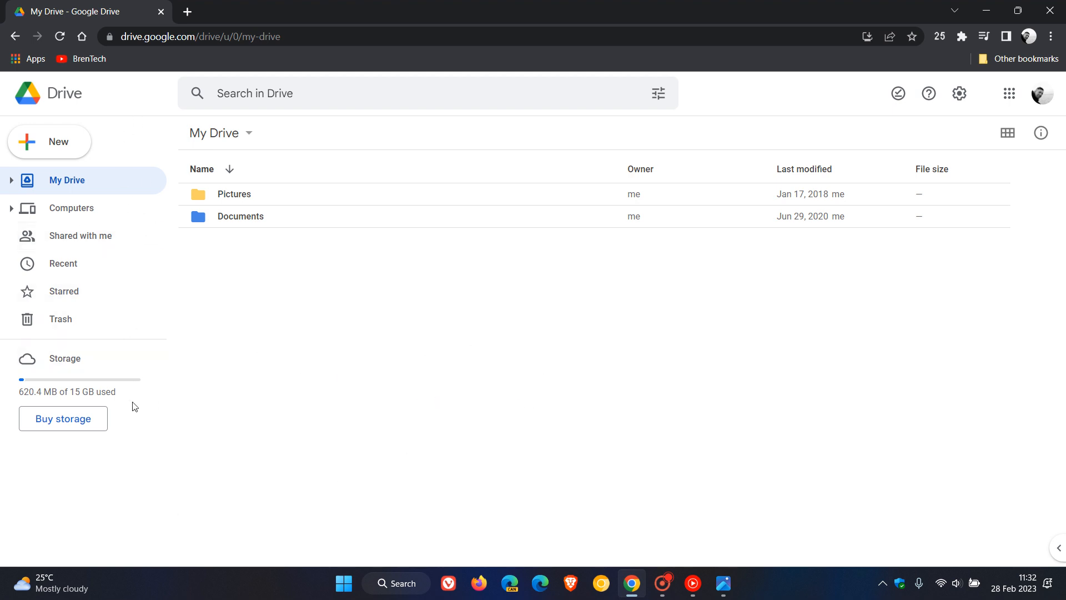
mouse_move(825, 95)
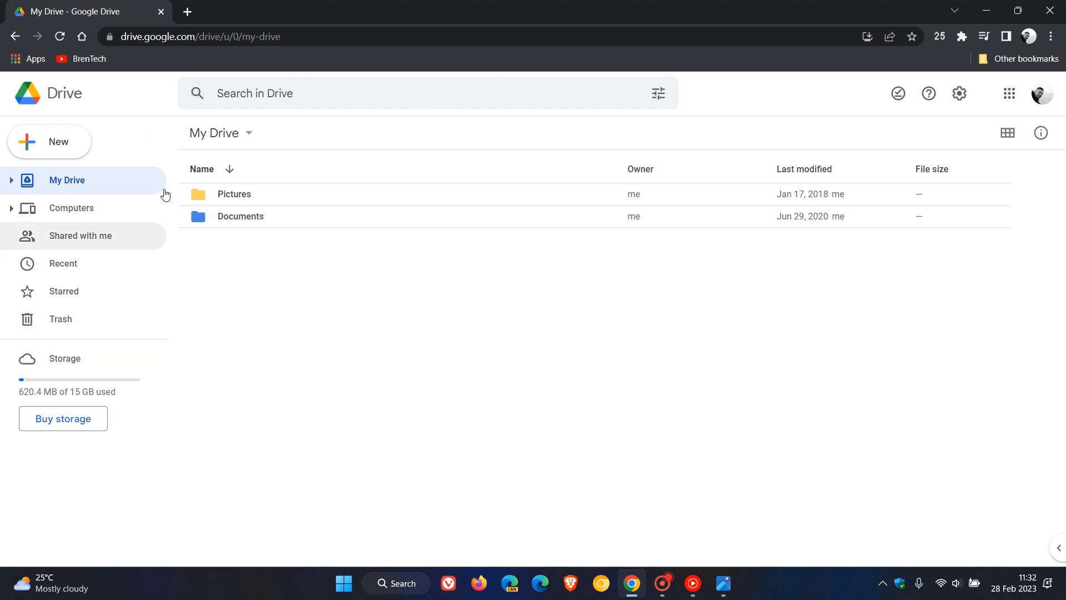
mouse_move(24, 162)
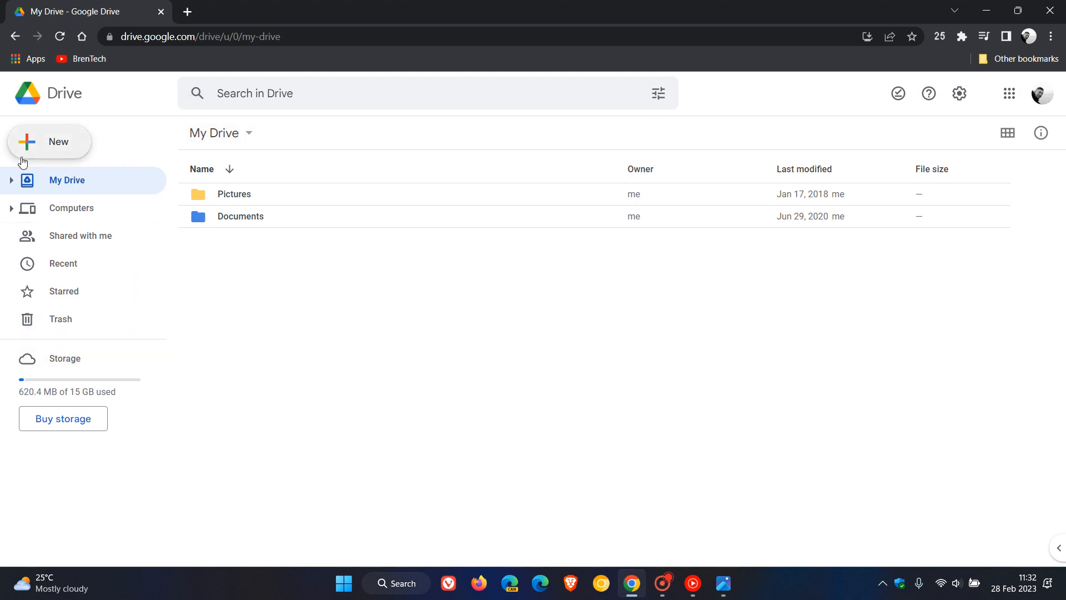
mouse_move(48, 147)
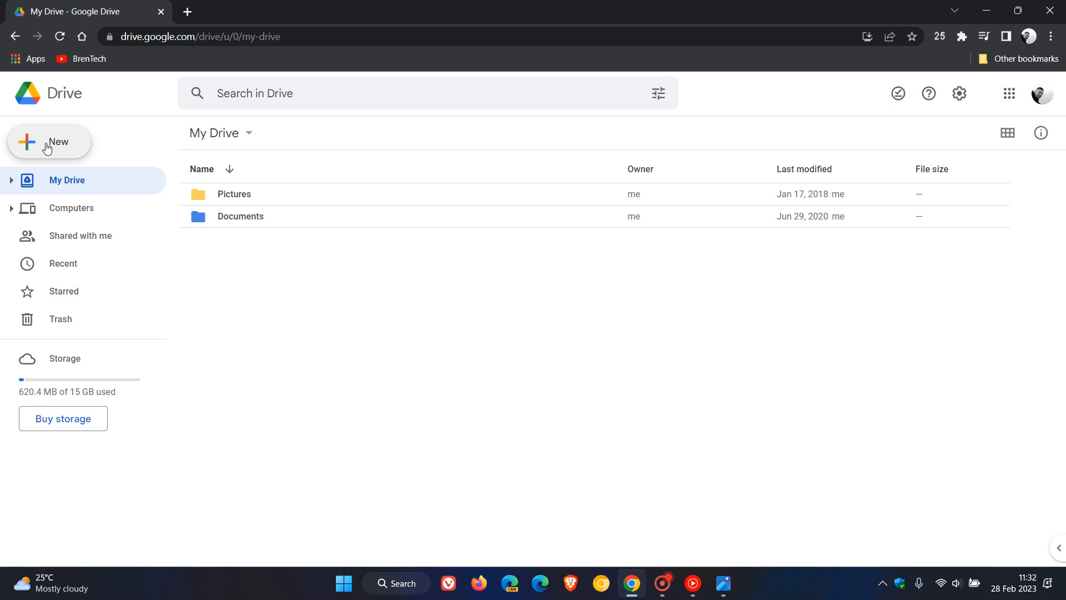
mouse_move(76, 149)
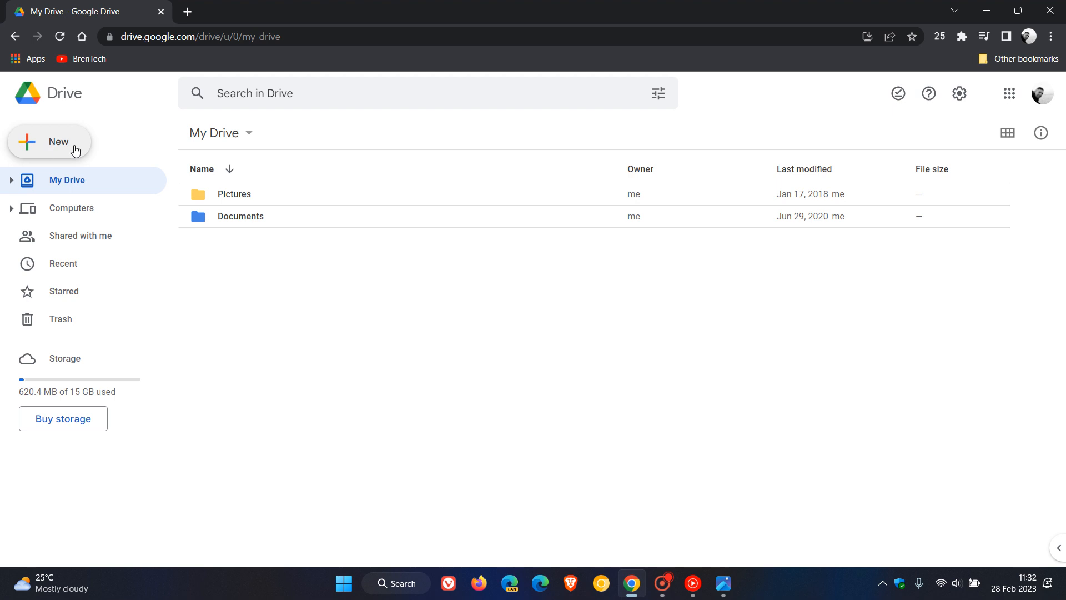
mouse_move(99, 155)
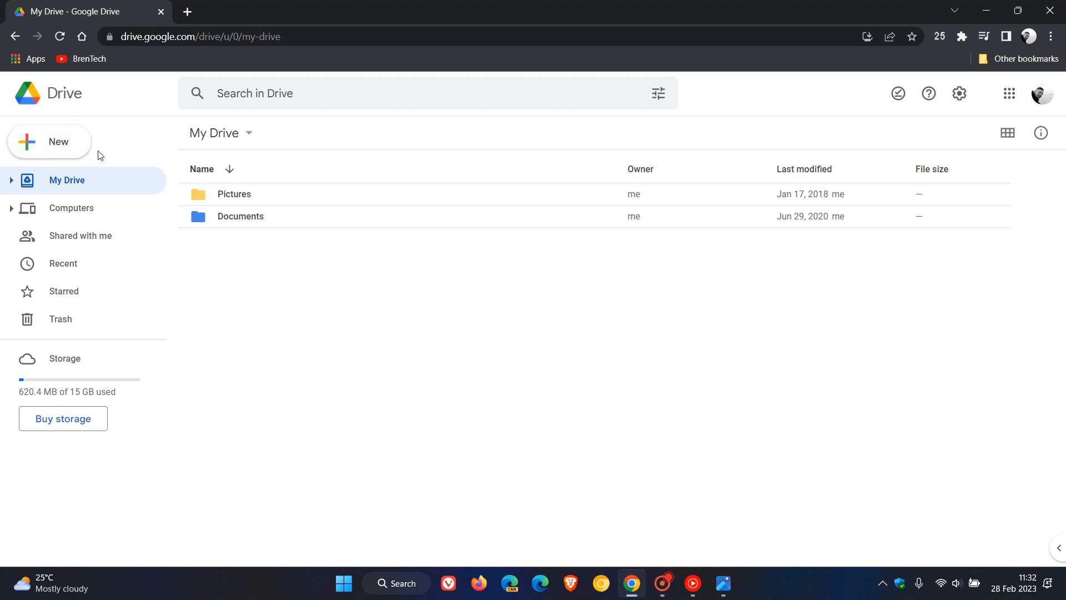
mouse_move(353, 387)
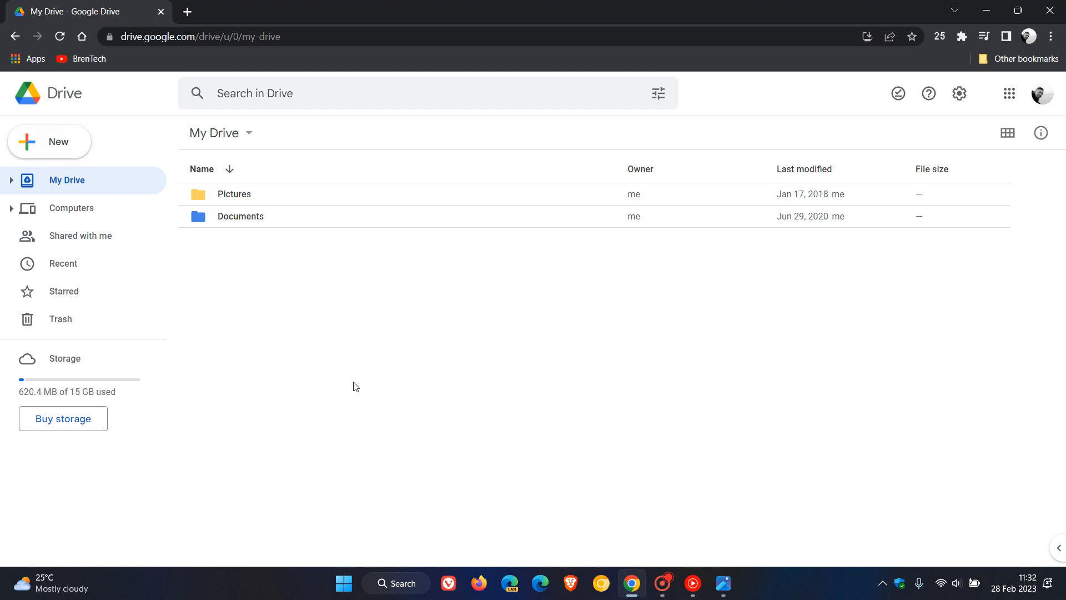
mouse_move(663, 379)
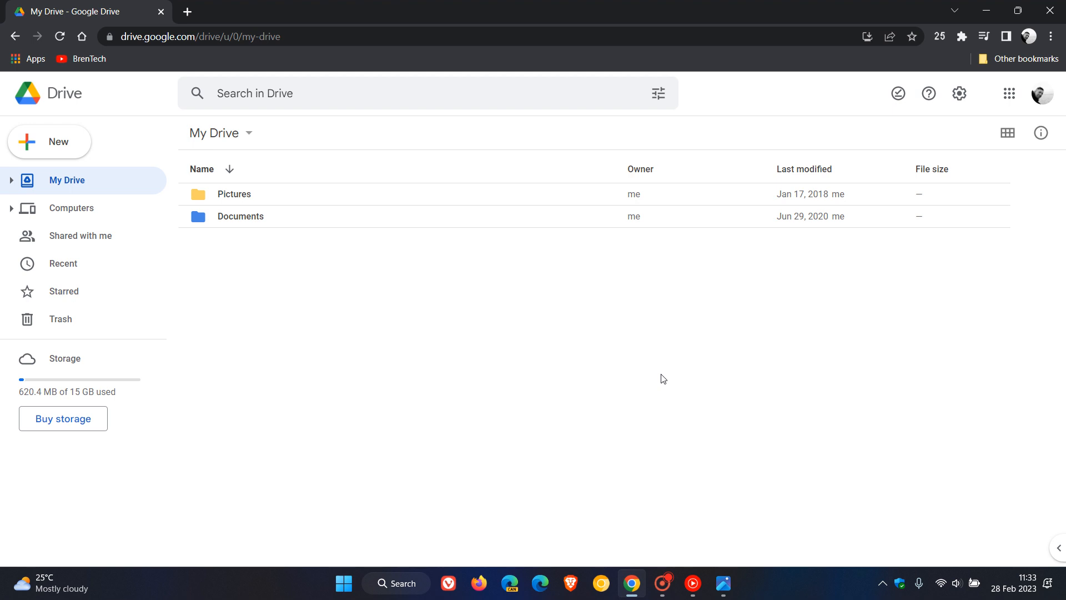
mouse_move(665, 323)
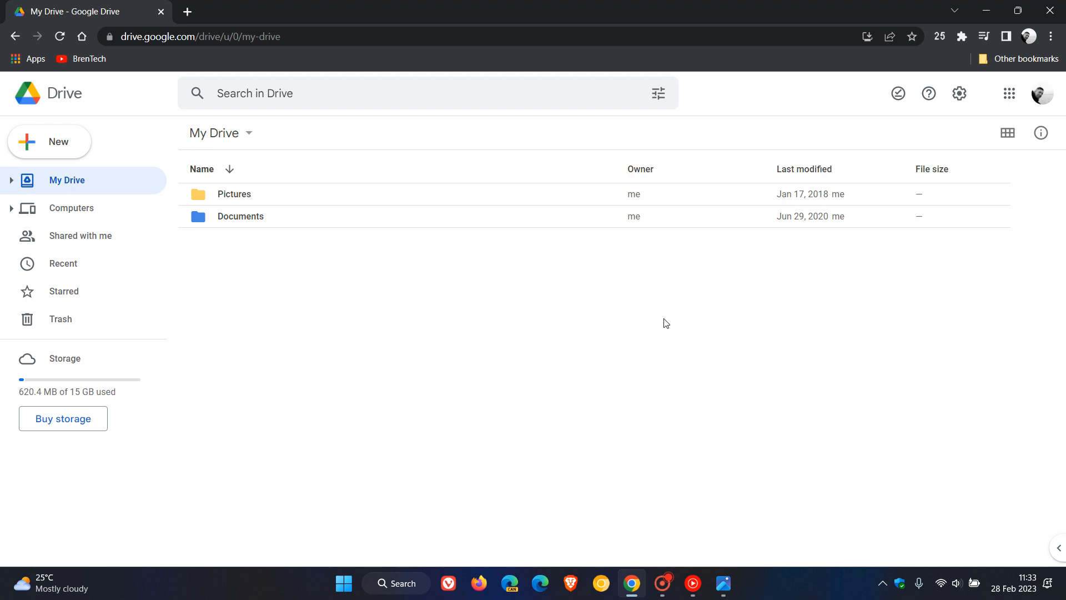
mouse_move(606, 253)
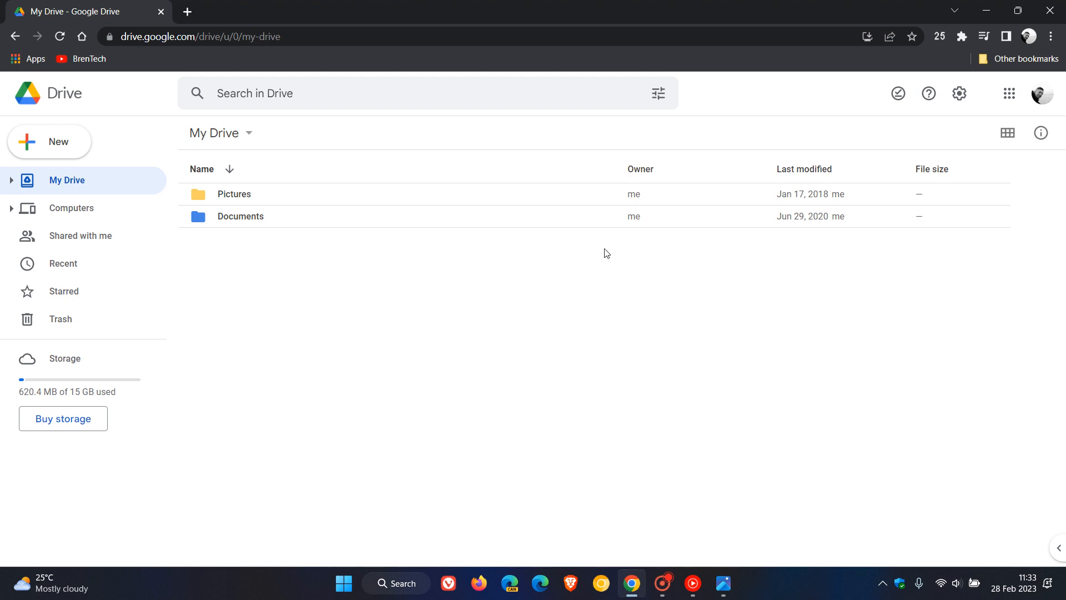
mouse_move(657, 387)
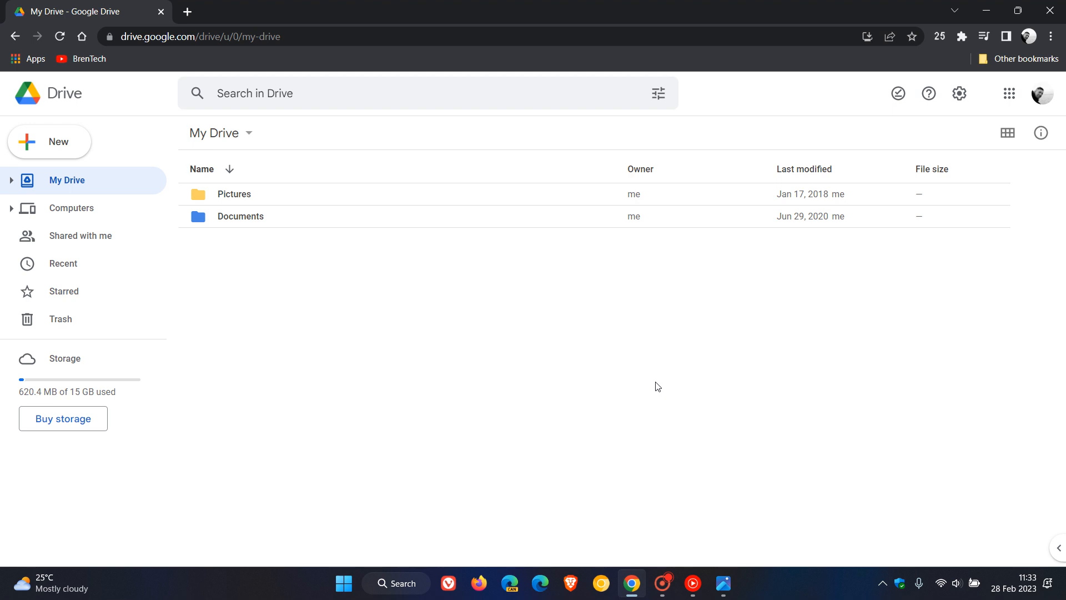